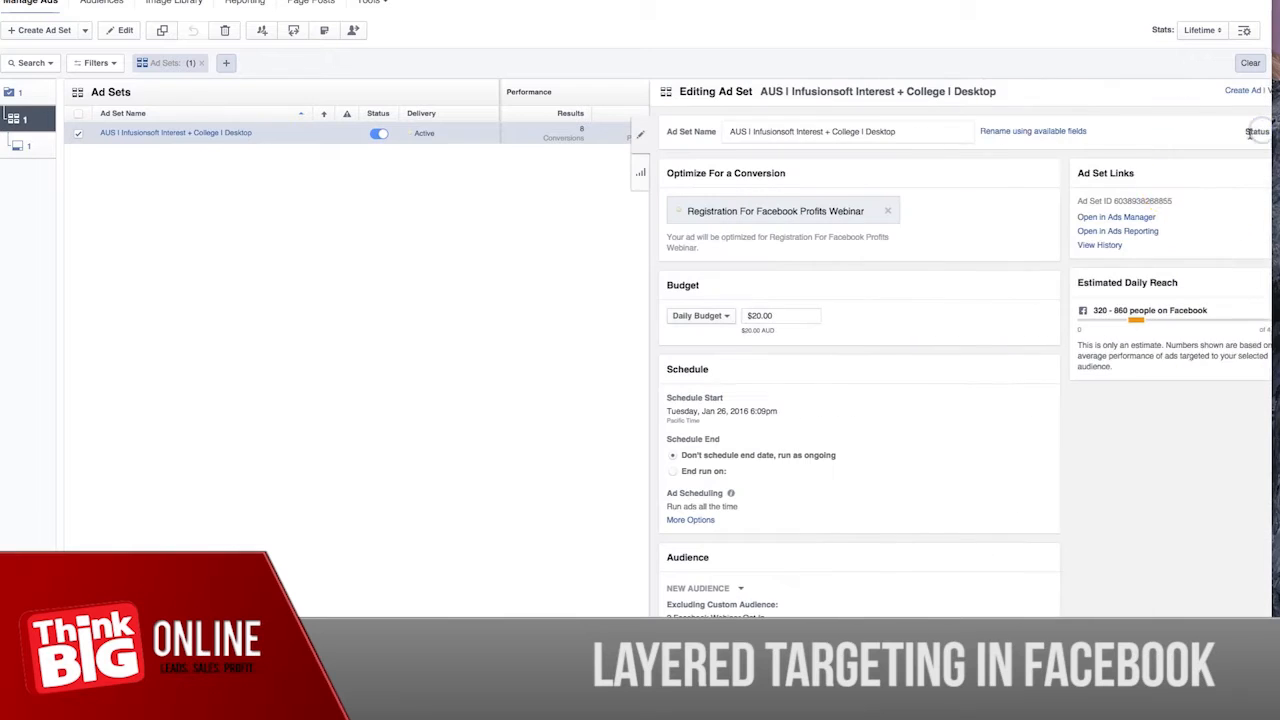
# - Scroll the Desktop ad set editor down to its audience summary with the excluded audience and interests
pyautogui.scroll(-3)
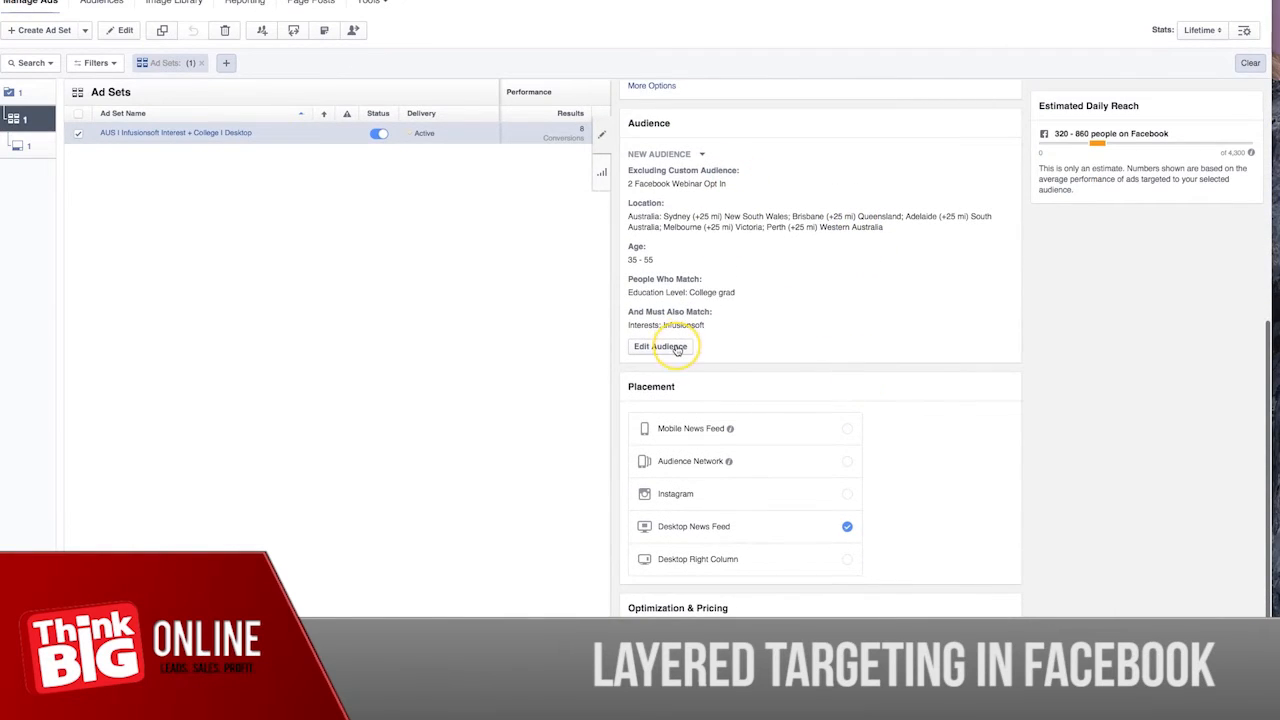
# - Open the audience editor and scroll to the College grad AND Infusionsoft detailed targeting
pyautogui.click(660, 346)
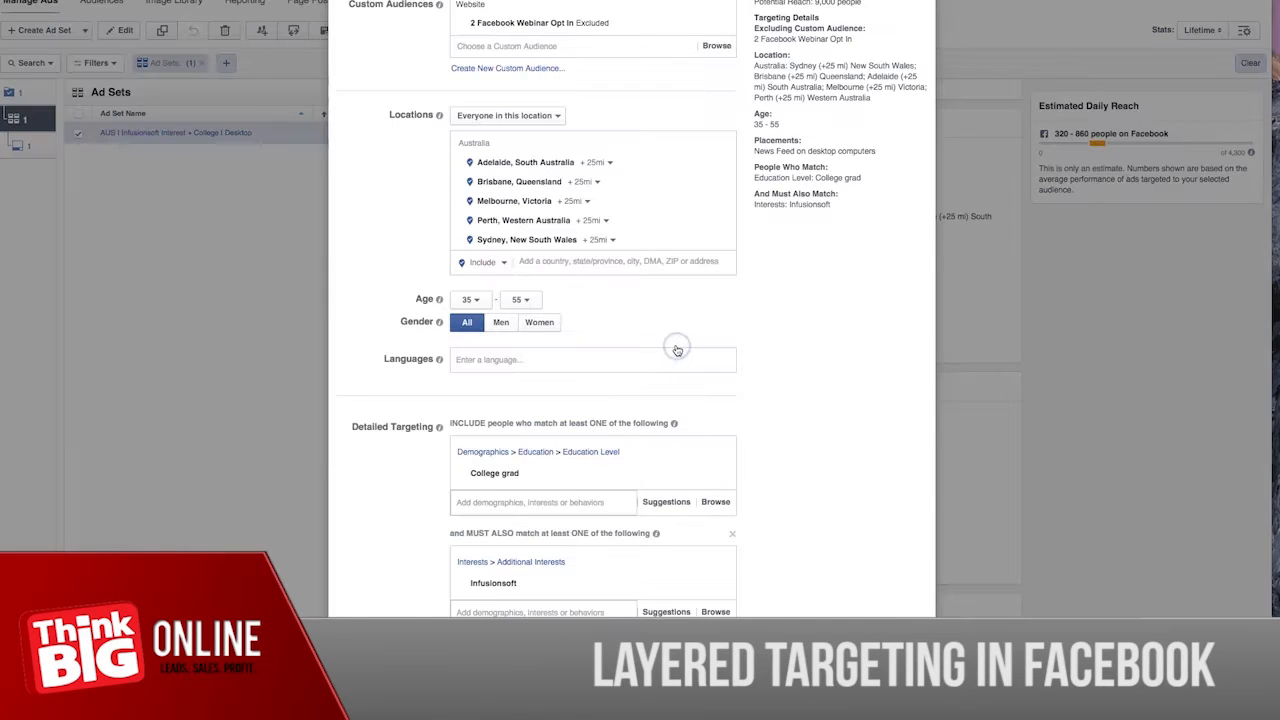
pyautogui.scroll(-3)
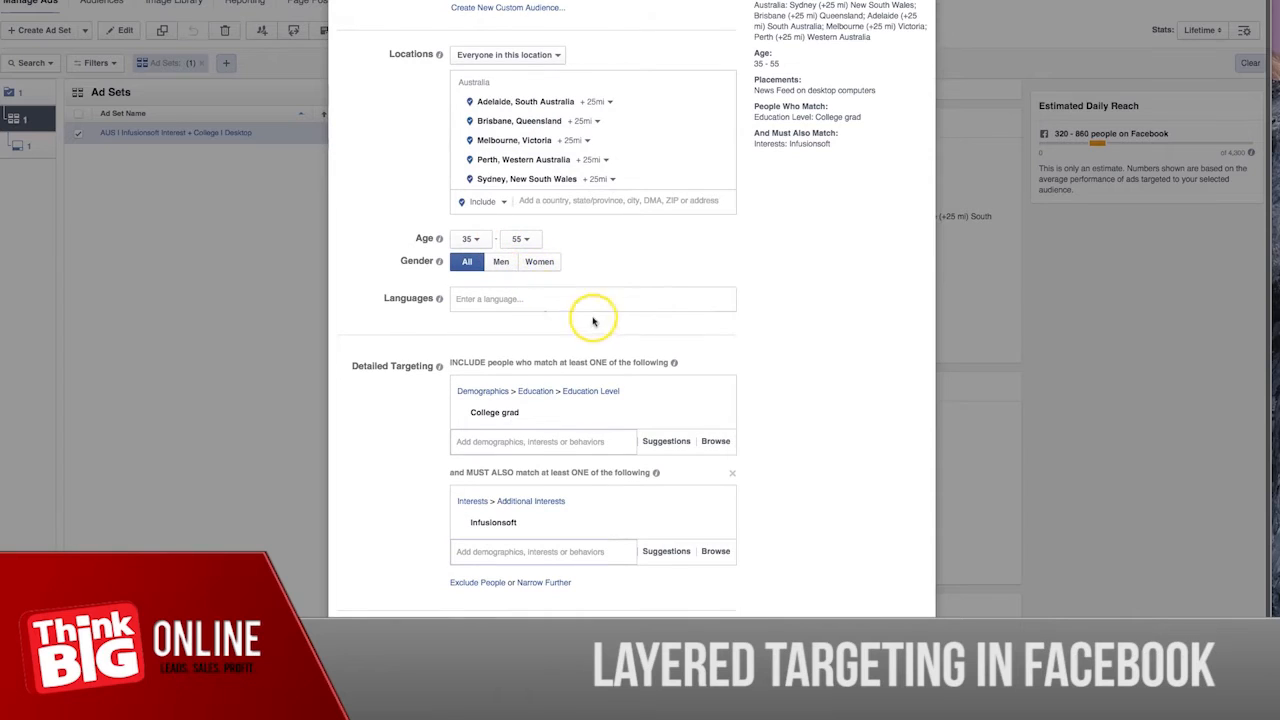
pyautogui.scroll(-3)
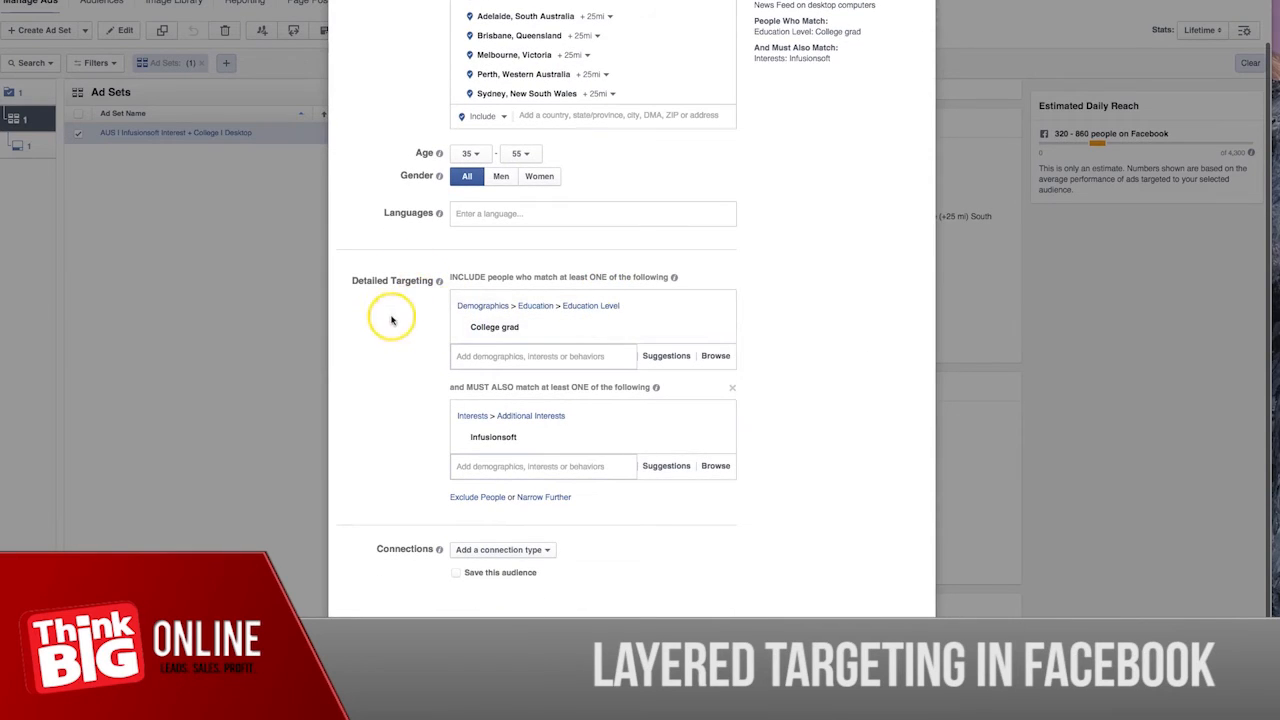
pyautogui.moveTo(522, 327)
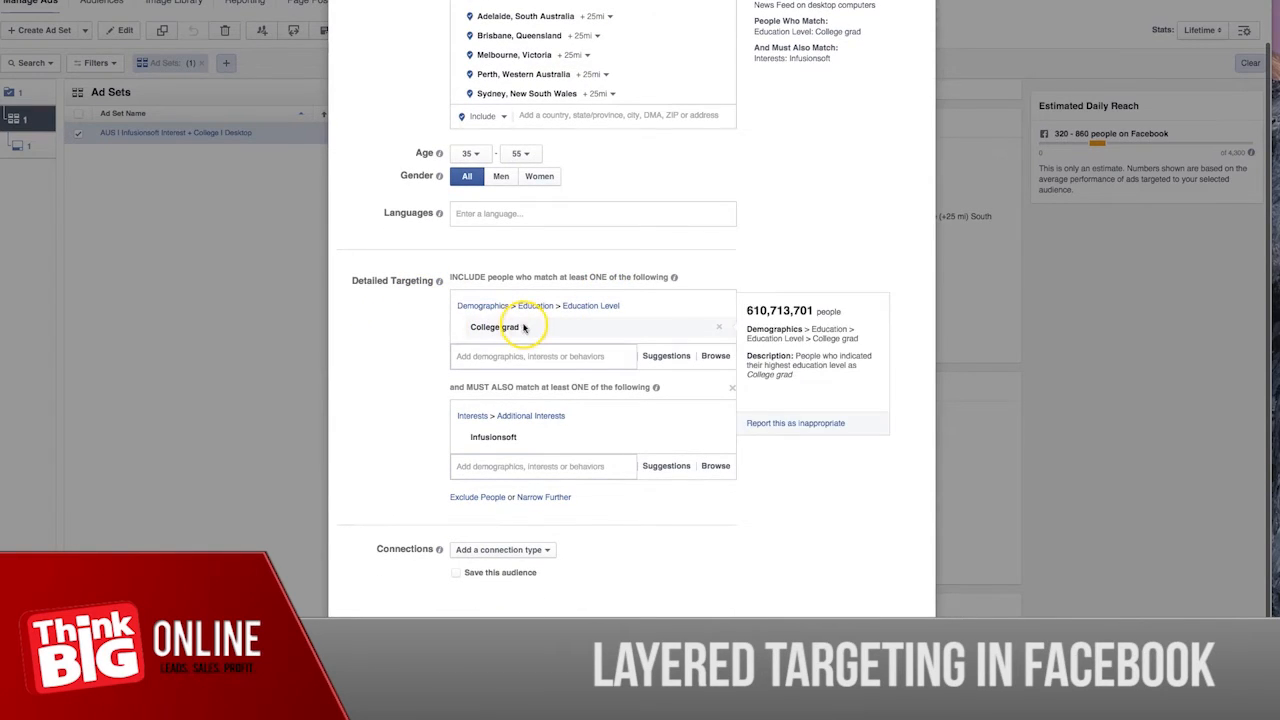
pyautogui.moveTo(497, 437)
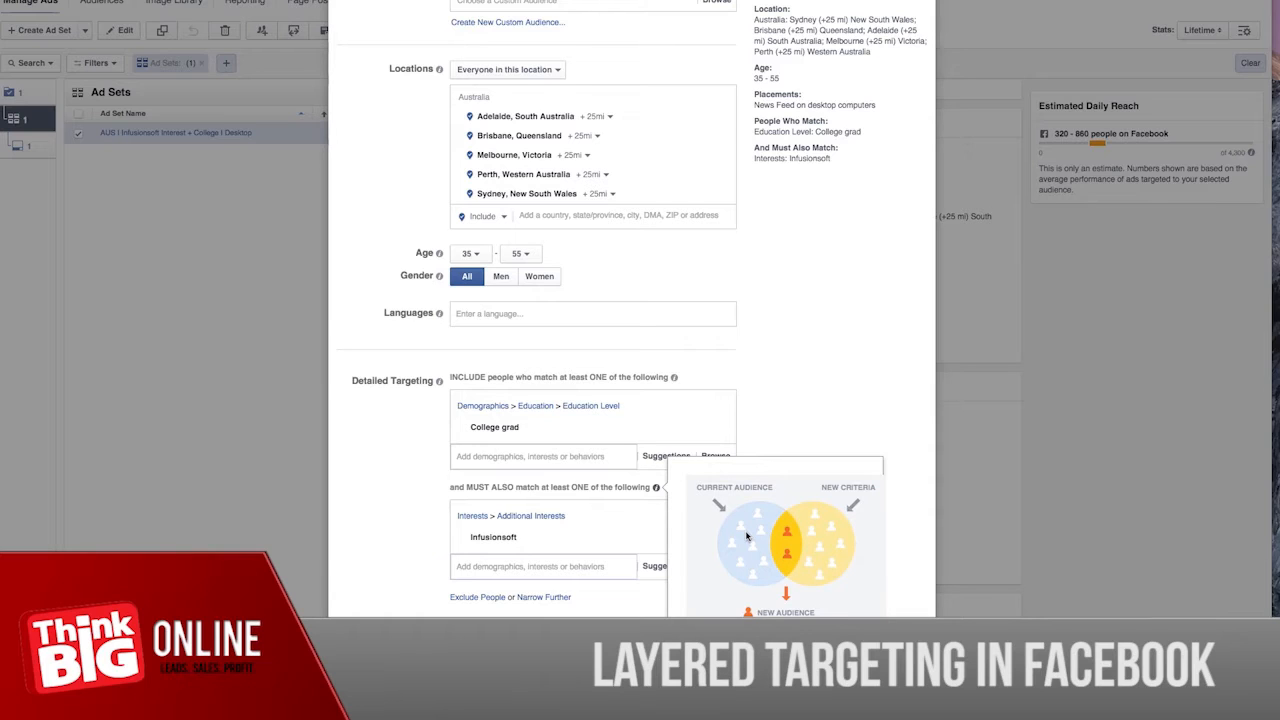
pyautogui.moveTo(822, 533)
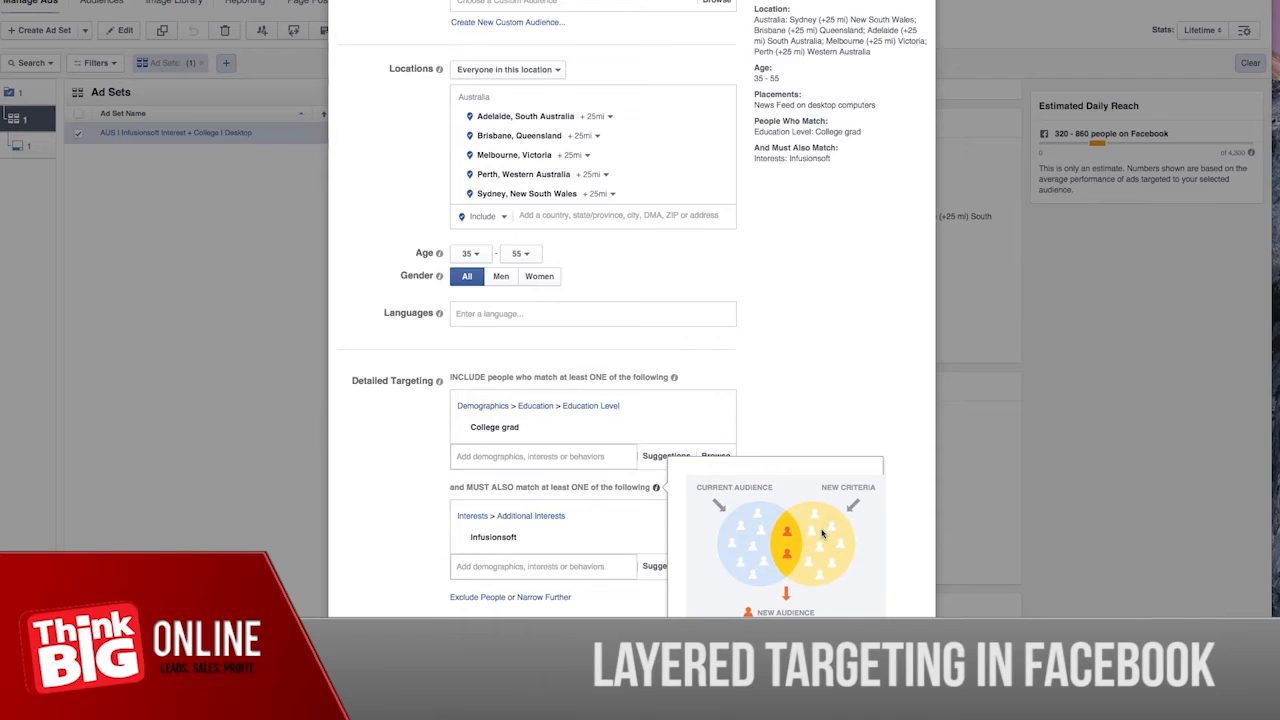
pyautogui.moveTo(792, 527)
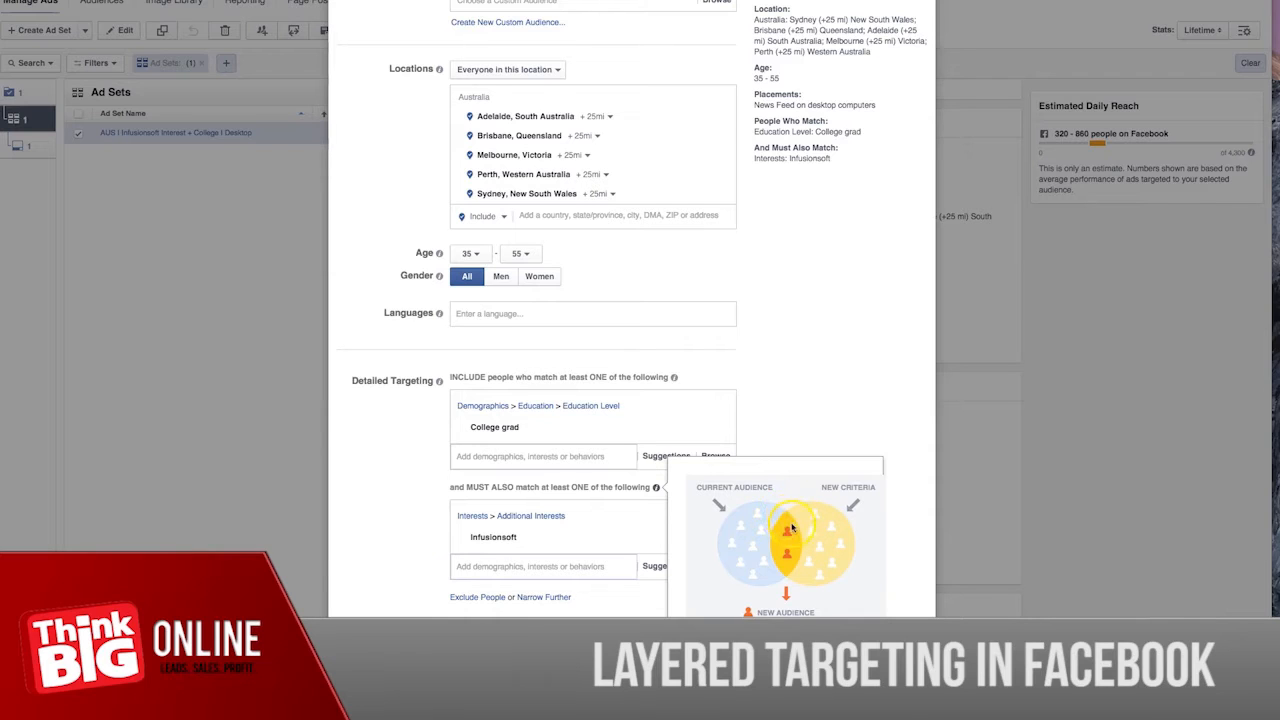
pyautogui.moveTo(785, 527)
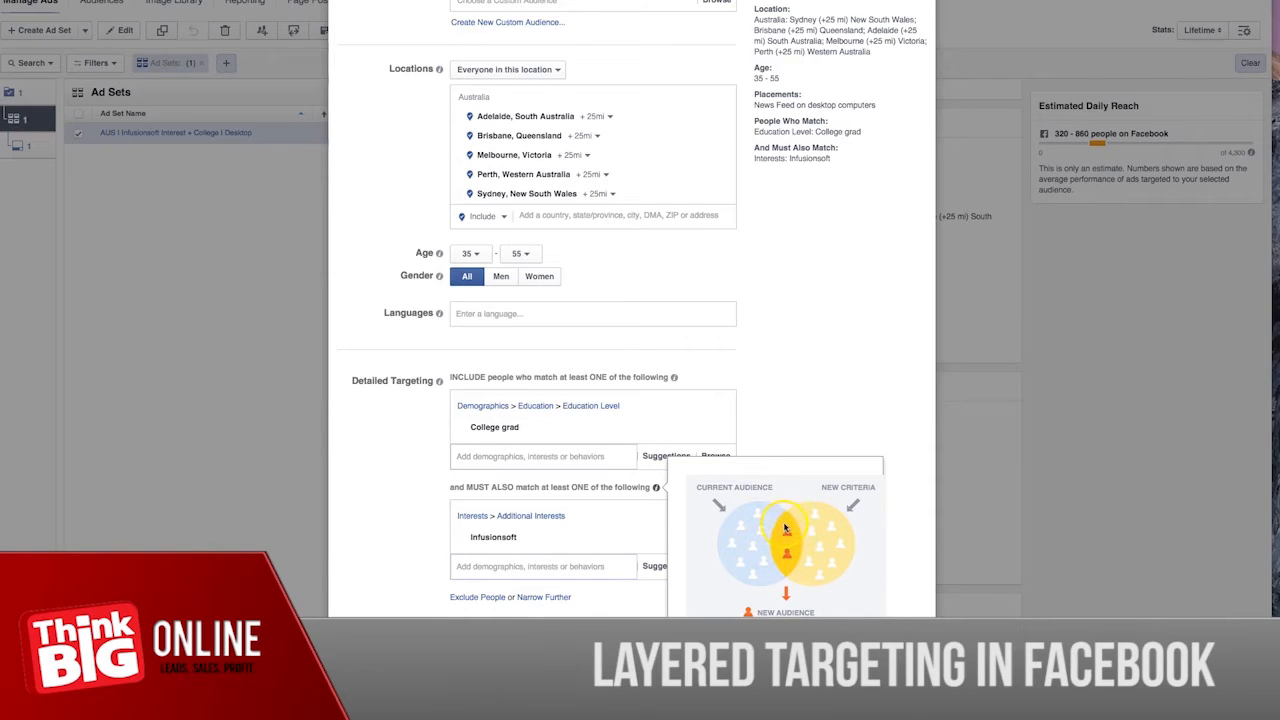
pyautogui.moveTo(782, 536)
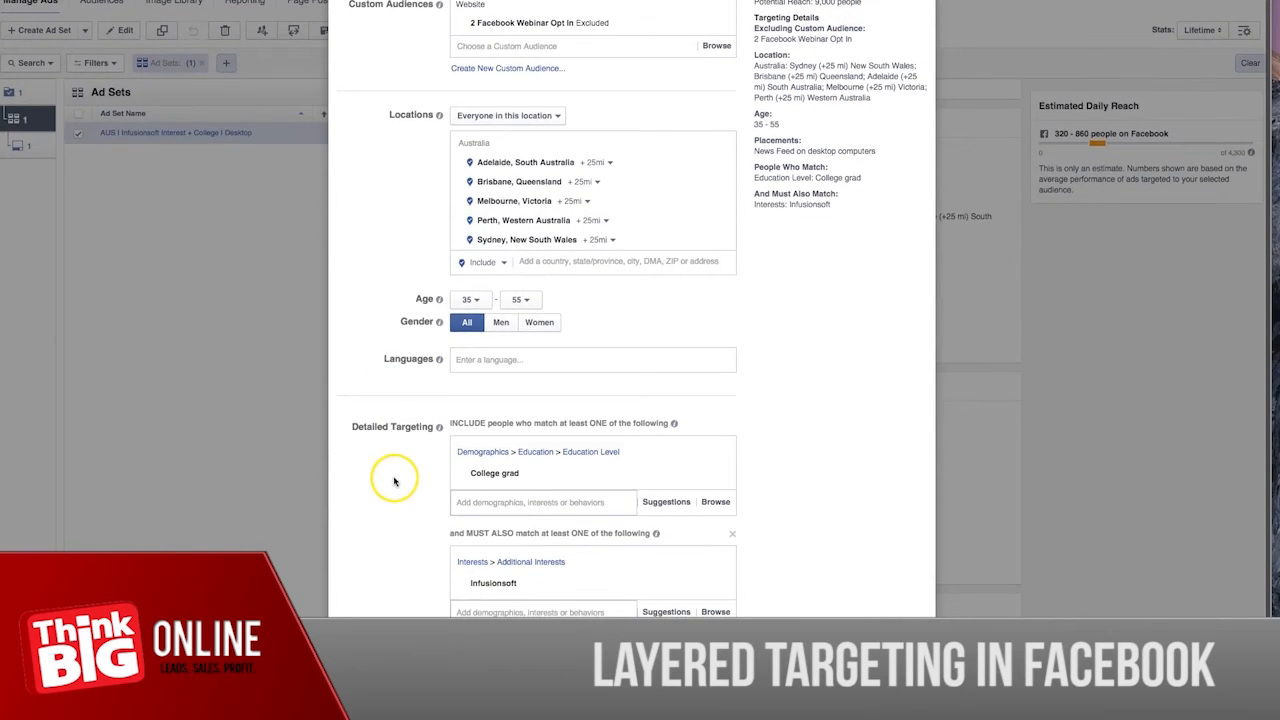
pyautogui.moveTo(402, 549)
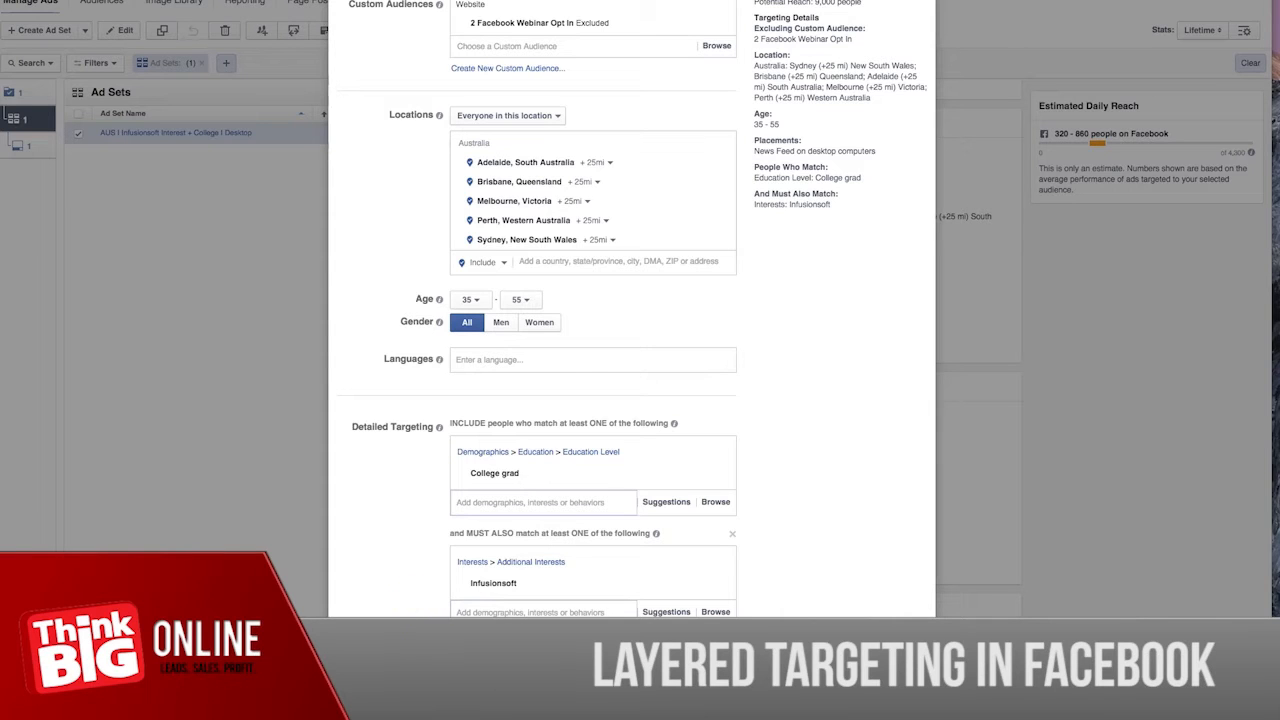
pyautogui.moveTo(422, 604)
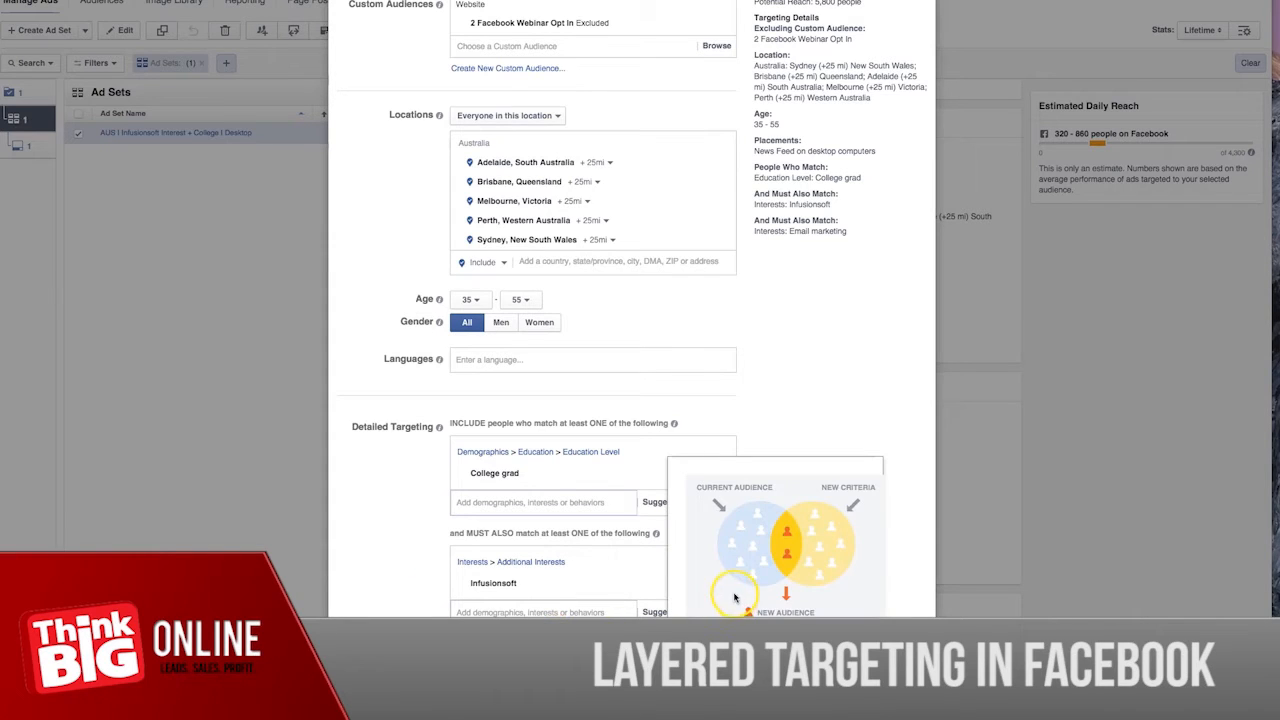
pyautogui.moveTo(818, 553)
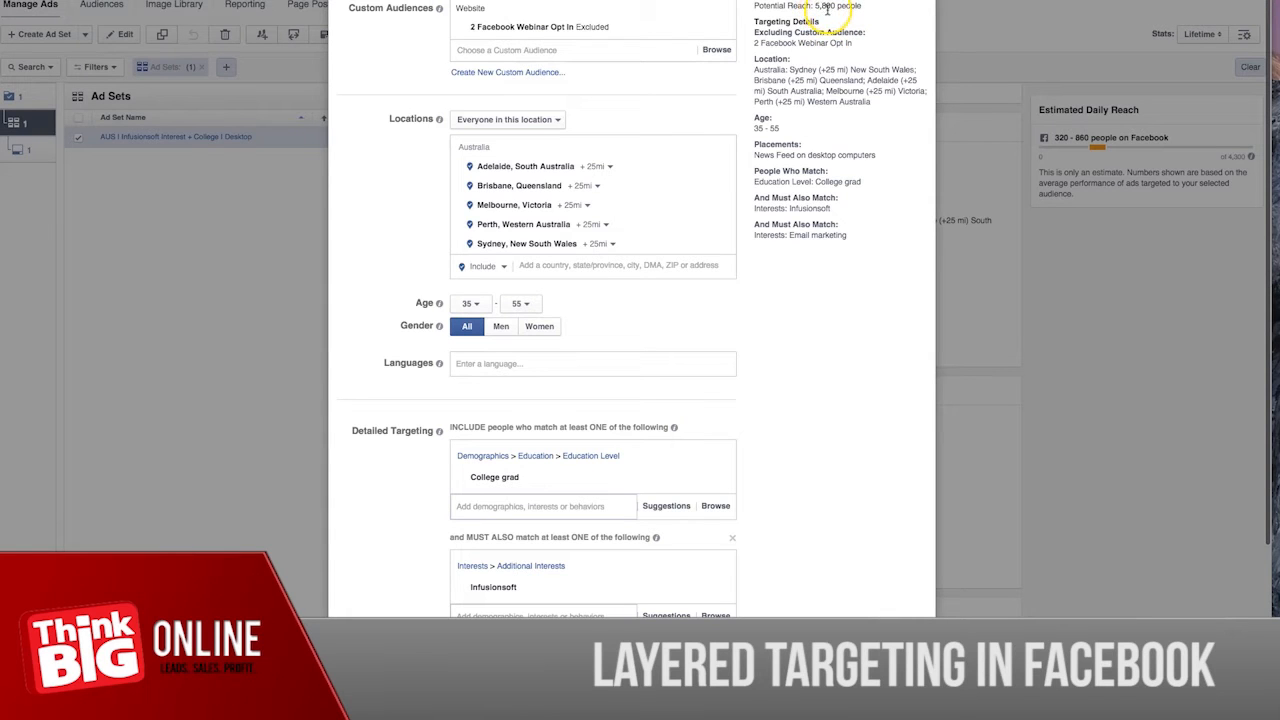
pyautogui.scroll(-3)
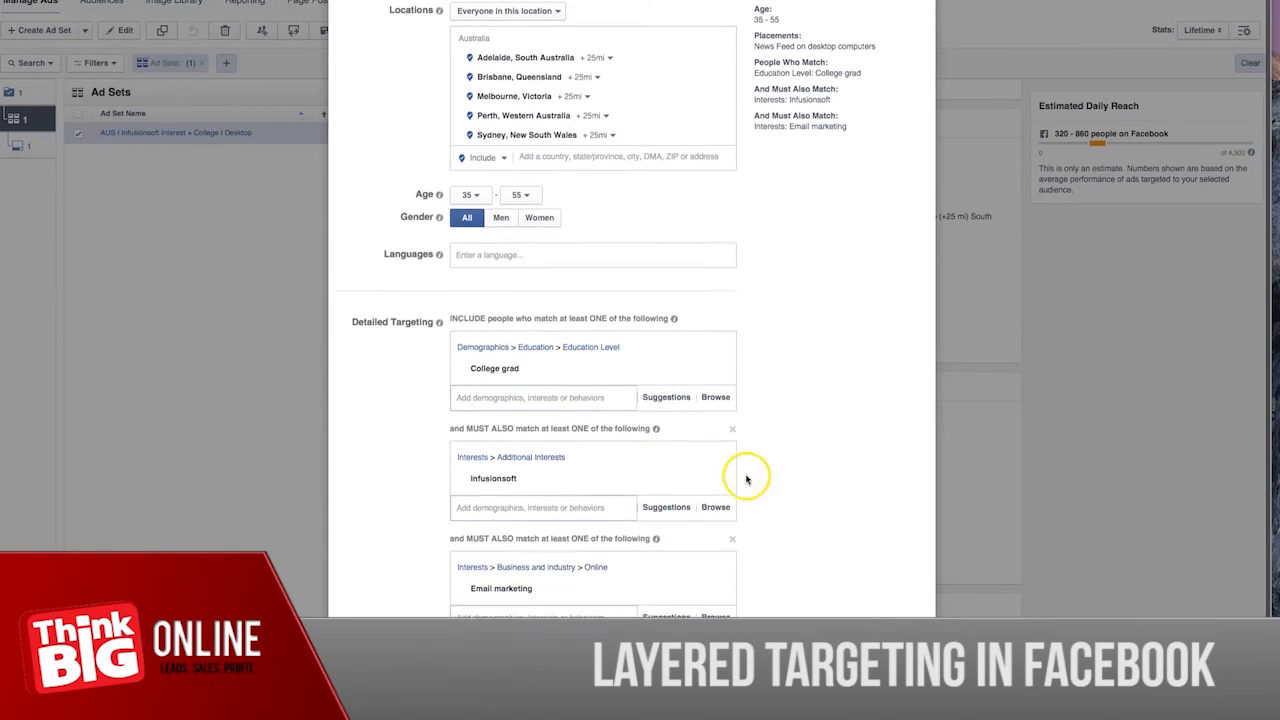
pyautogui.click(732, 539)
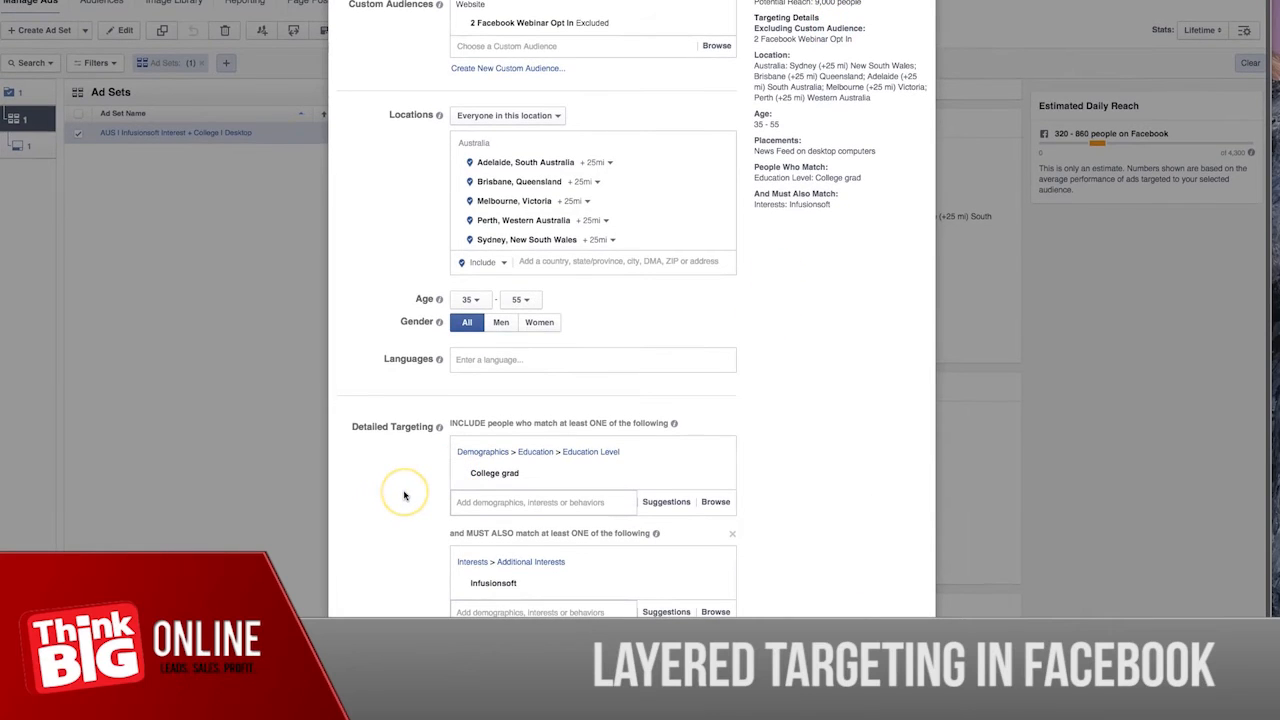
pyautogui.moveTo(404, 495)
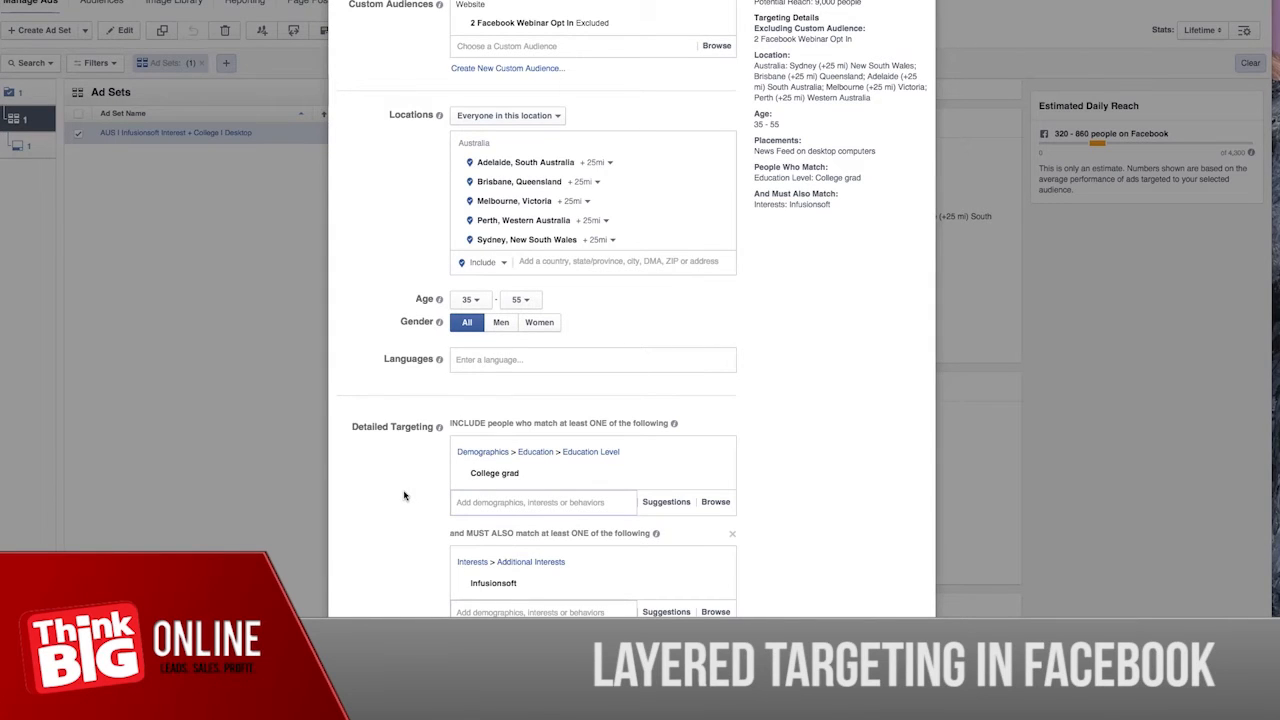
pyautogui.moveTo(410, 205)
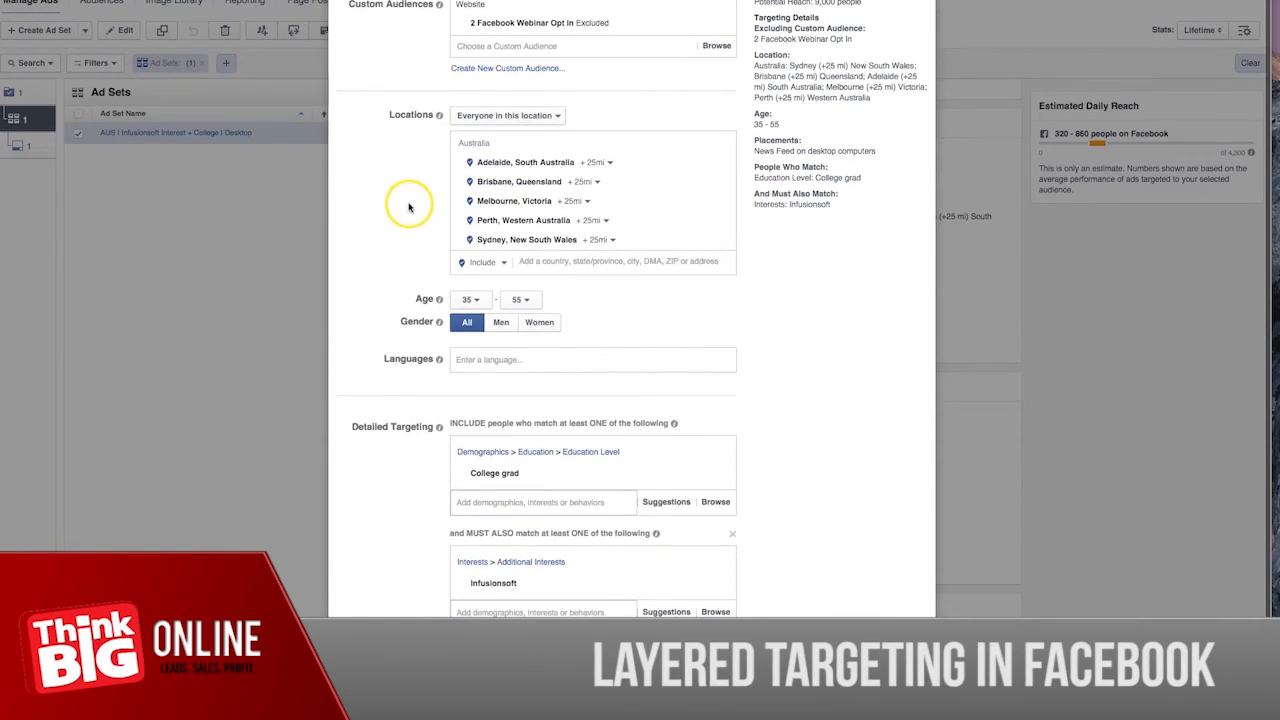
pyautogui.moveTo(382, 163)
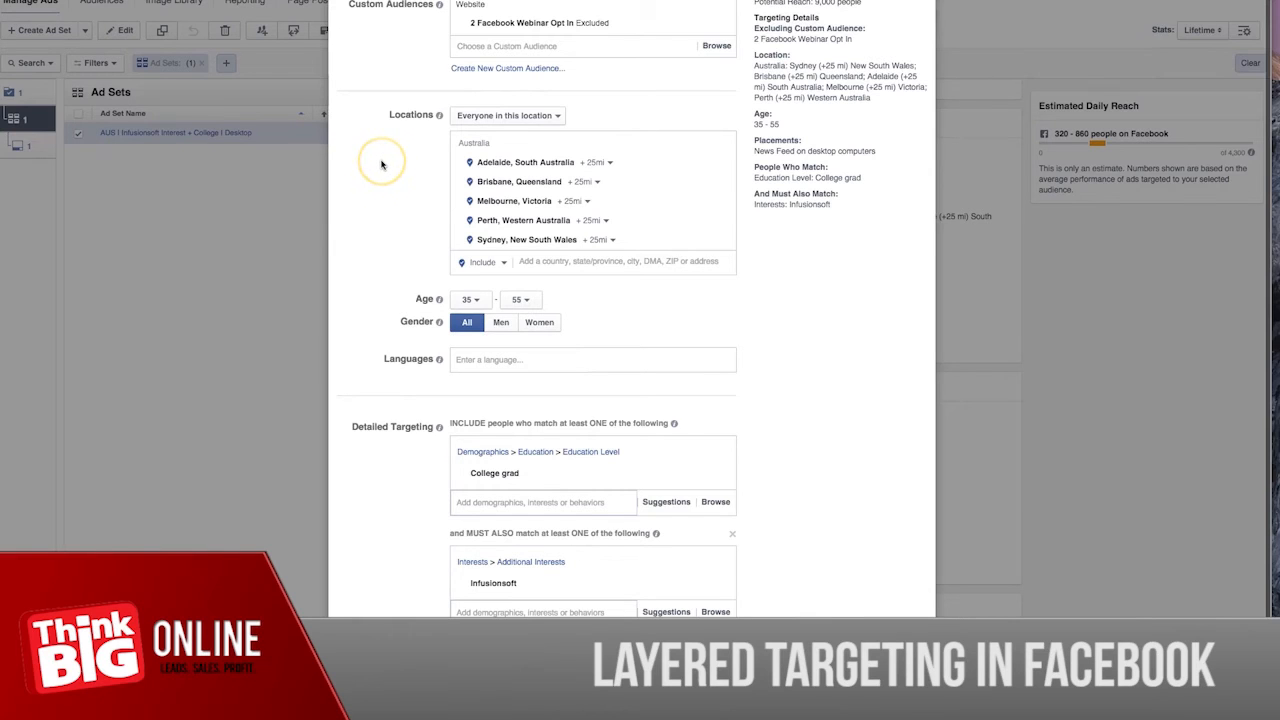
pyautogui.moveTo(382, 165)
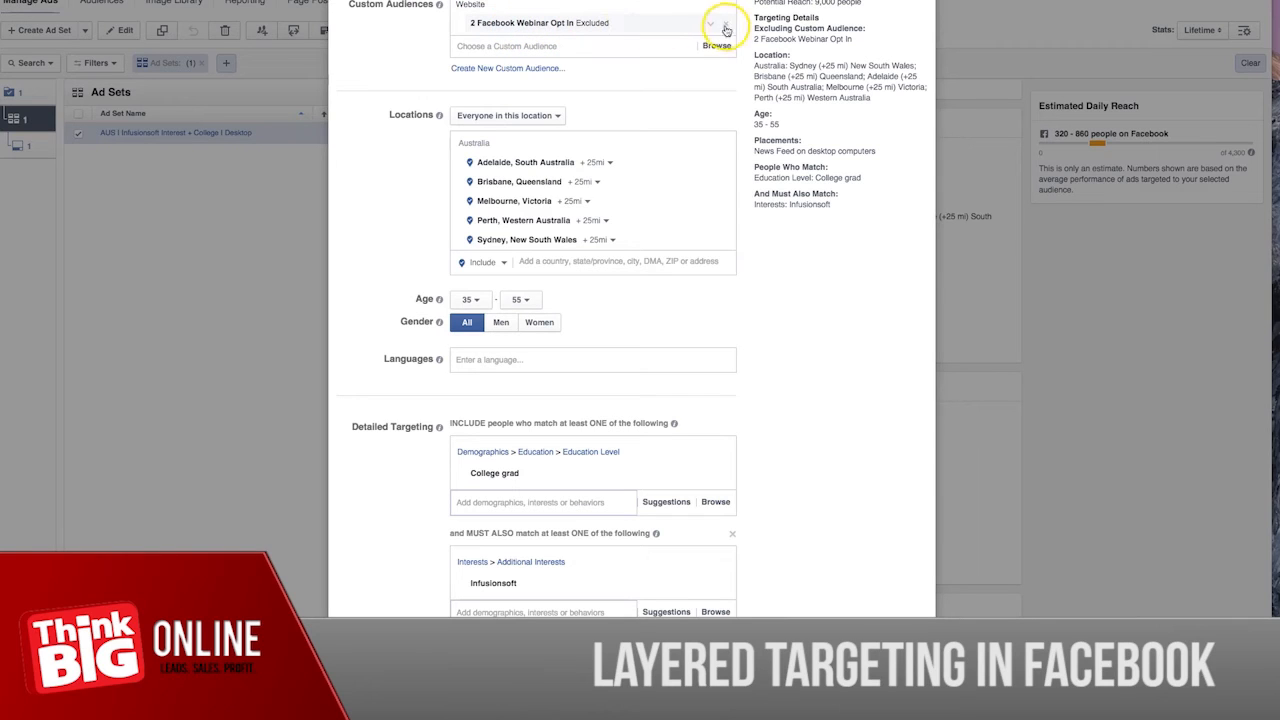
pyautogui.click(722, 22)
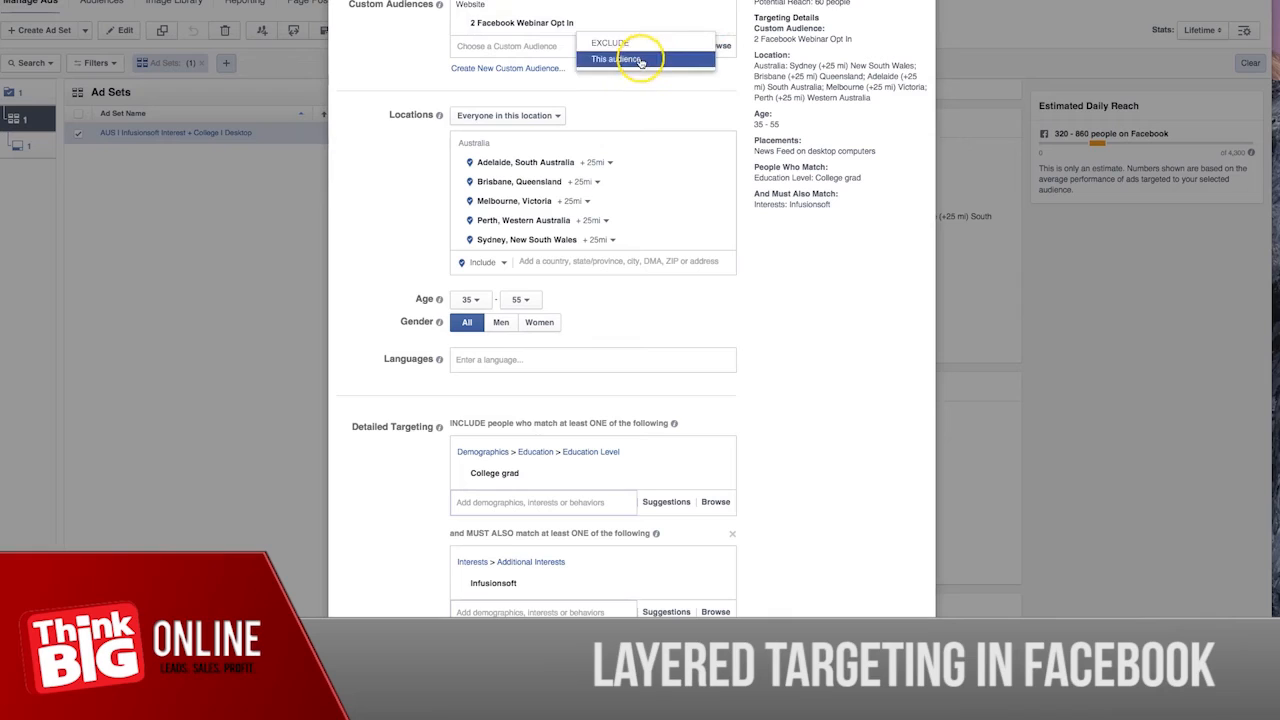
pyautogui.click(610, 42)
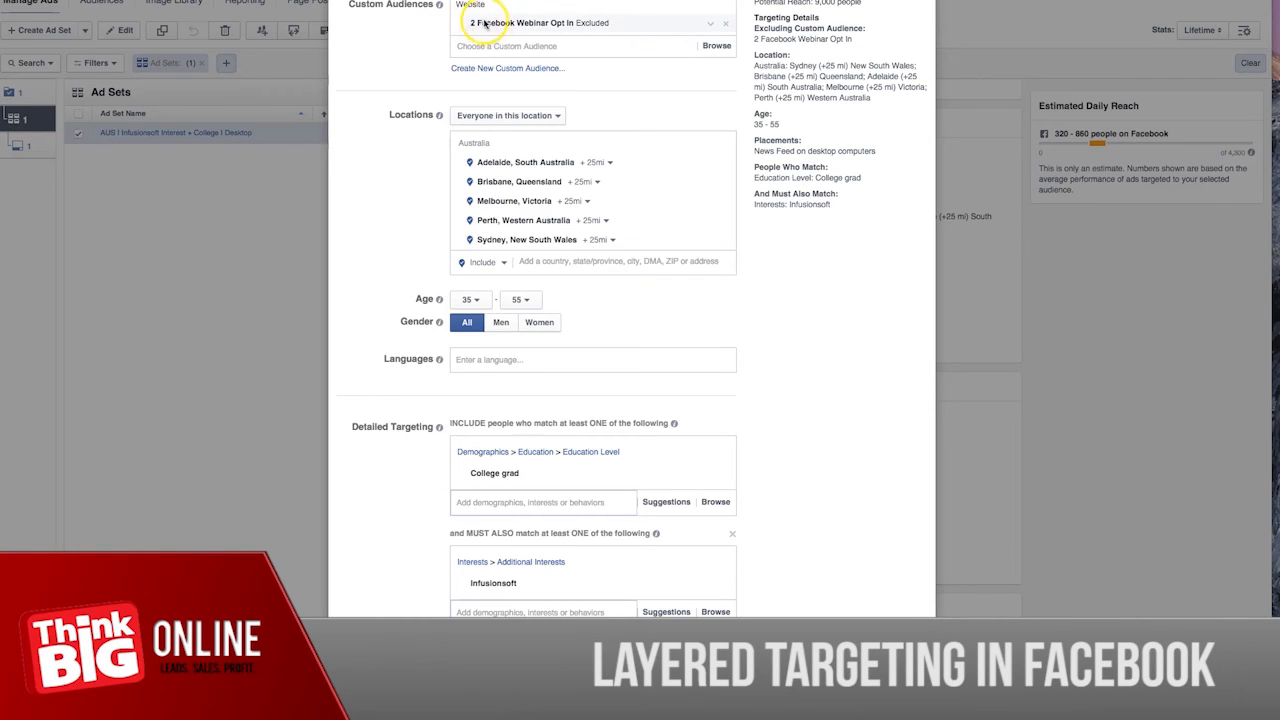
pyautogui.moveTo(505, 25)
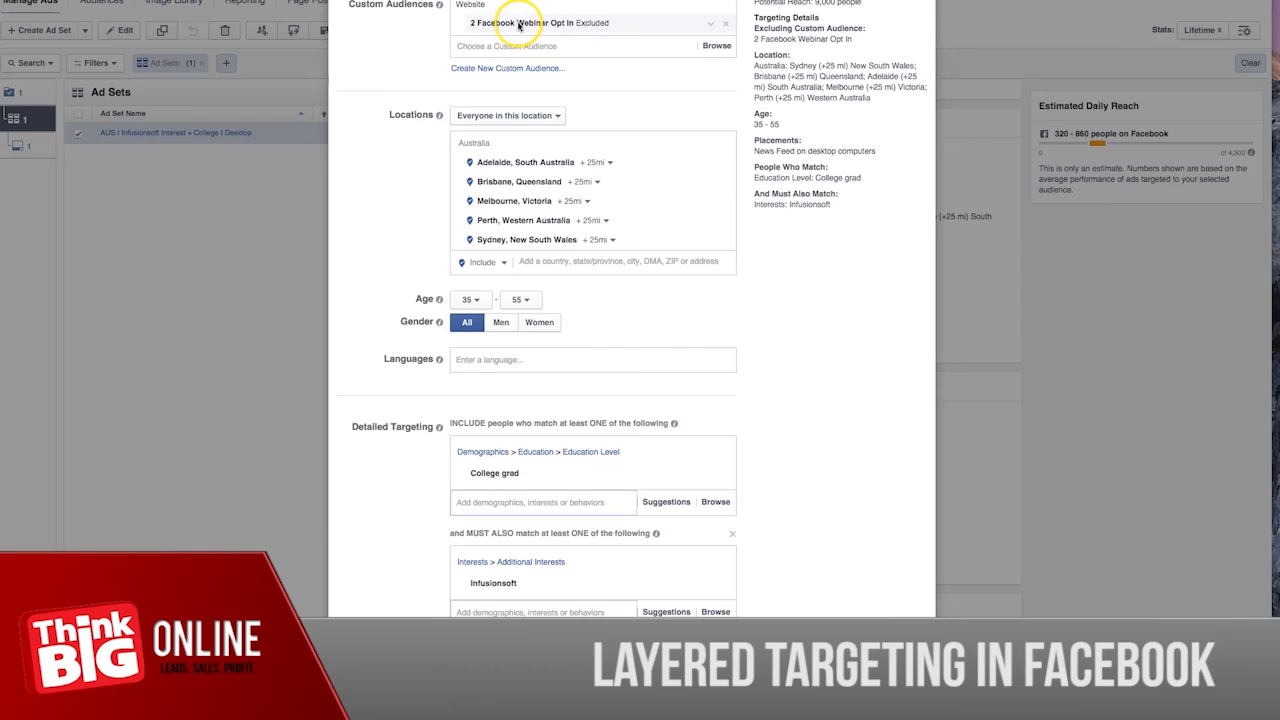
pyautogui.moveTo(633, 22)
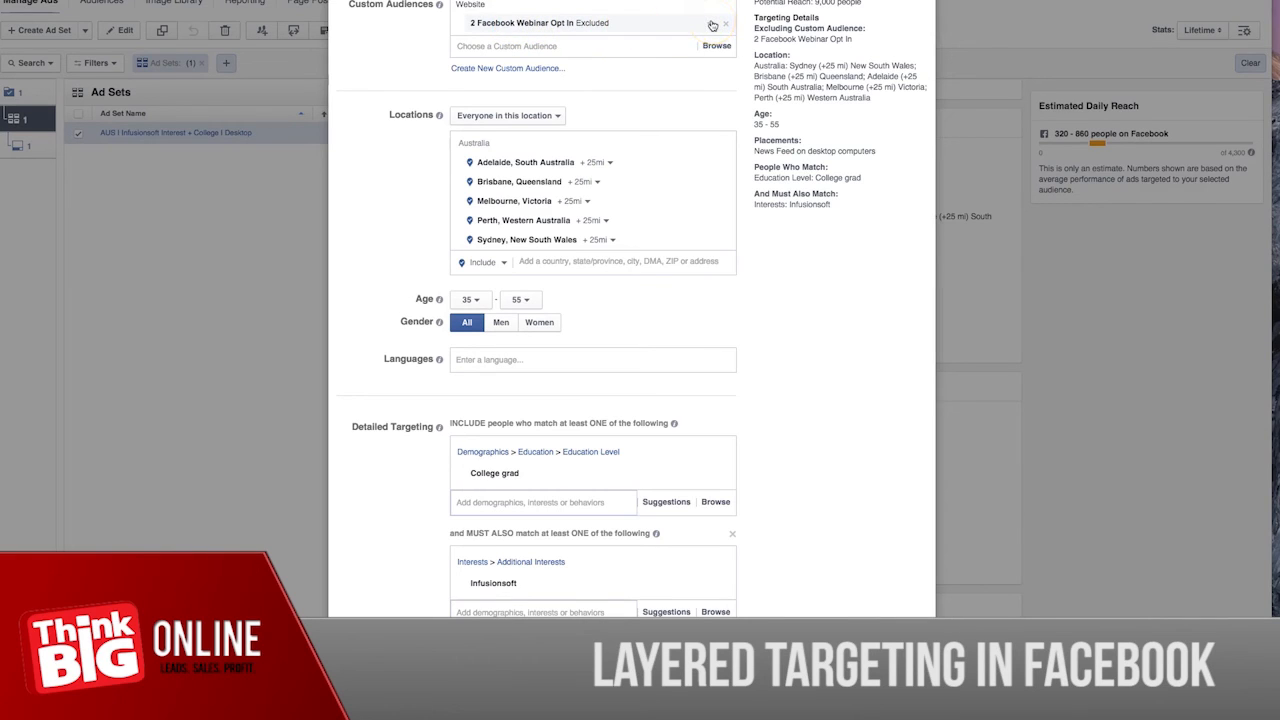
pyautogui.moveTo(701, 24)
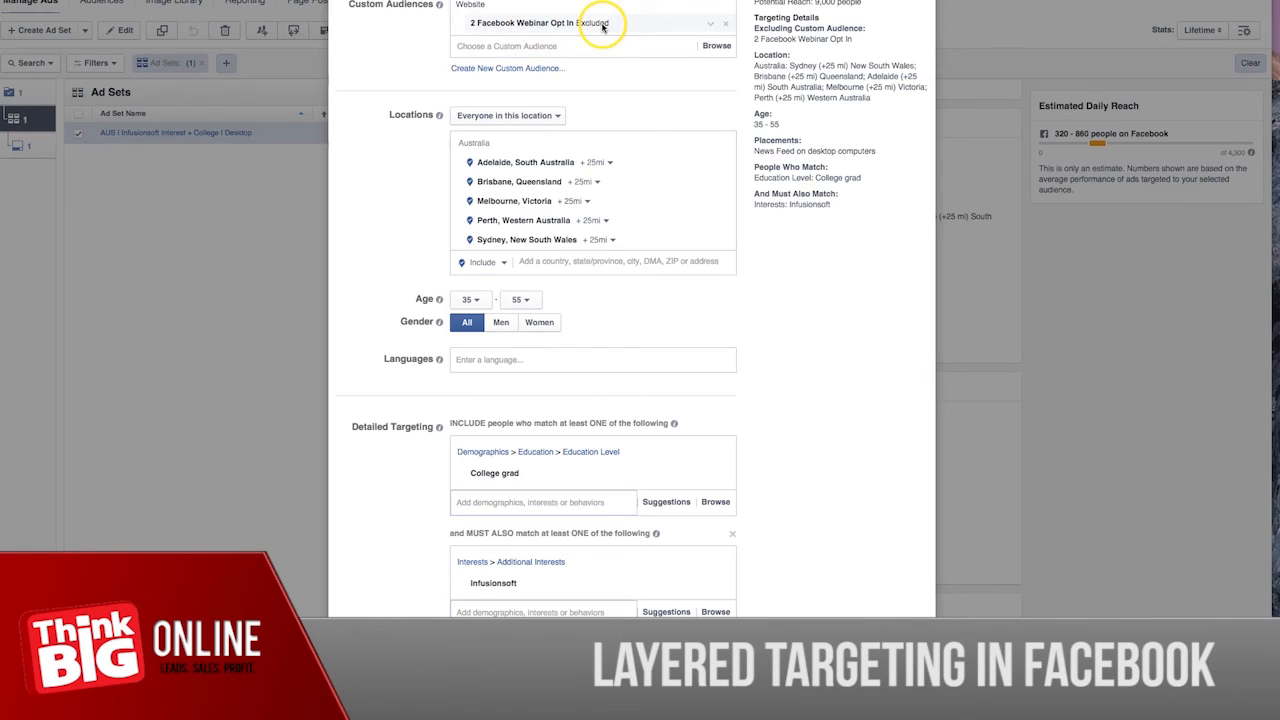
pyautogui.moveTo(682, 23)
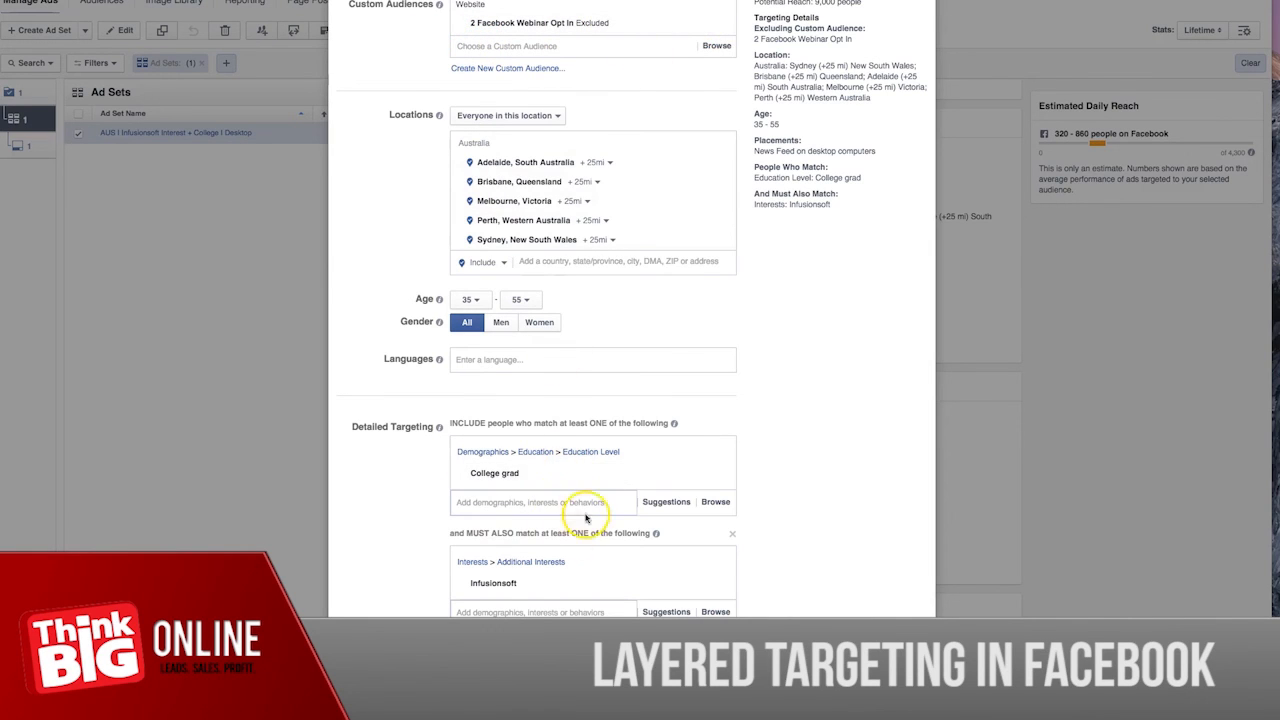
pyautogui.moveTo(450, 533)
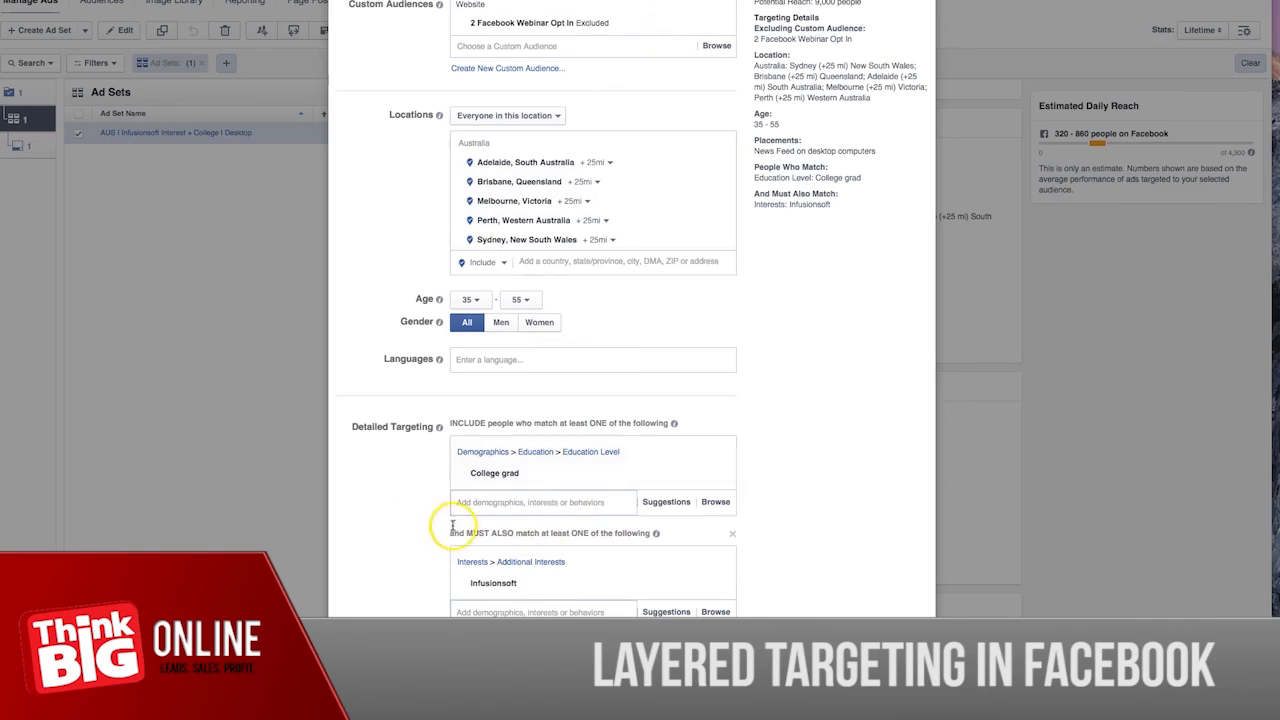